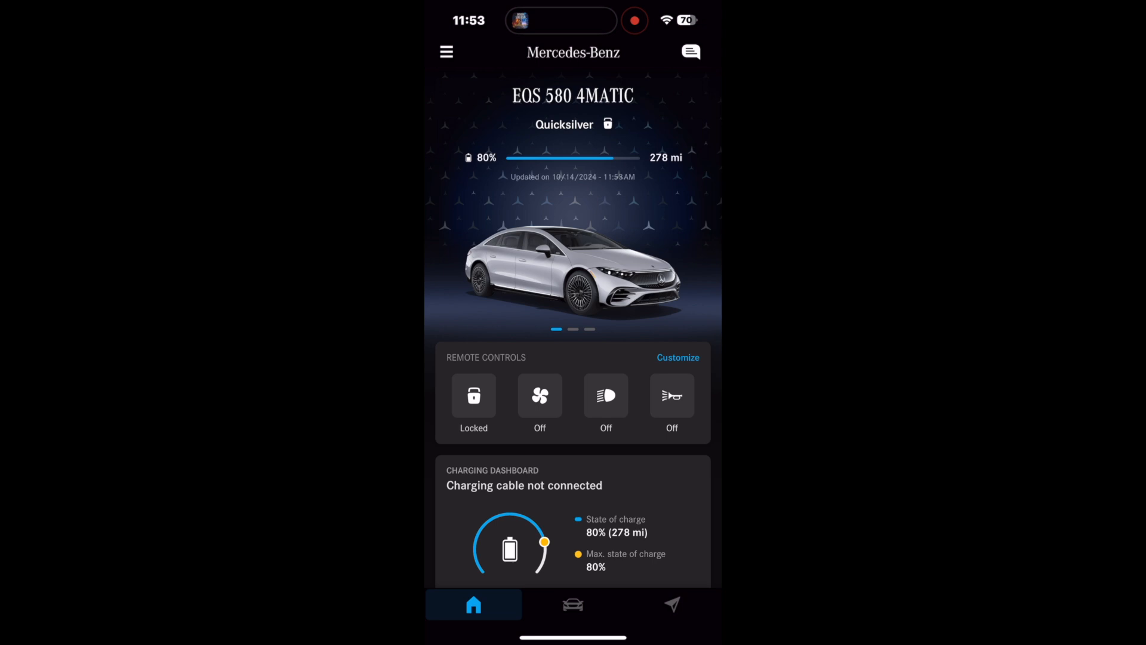
# - Switch to the car tab and scroll down to the CHARGING section
pyautogui.click(573, 605)
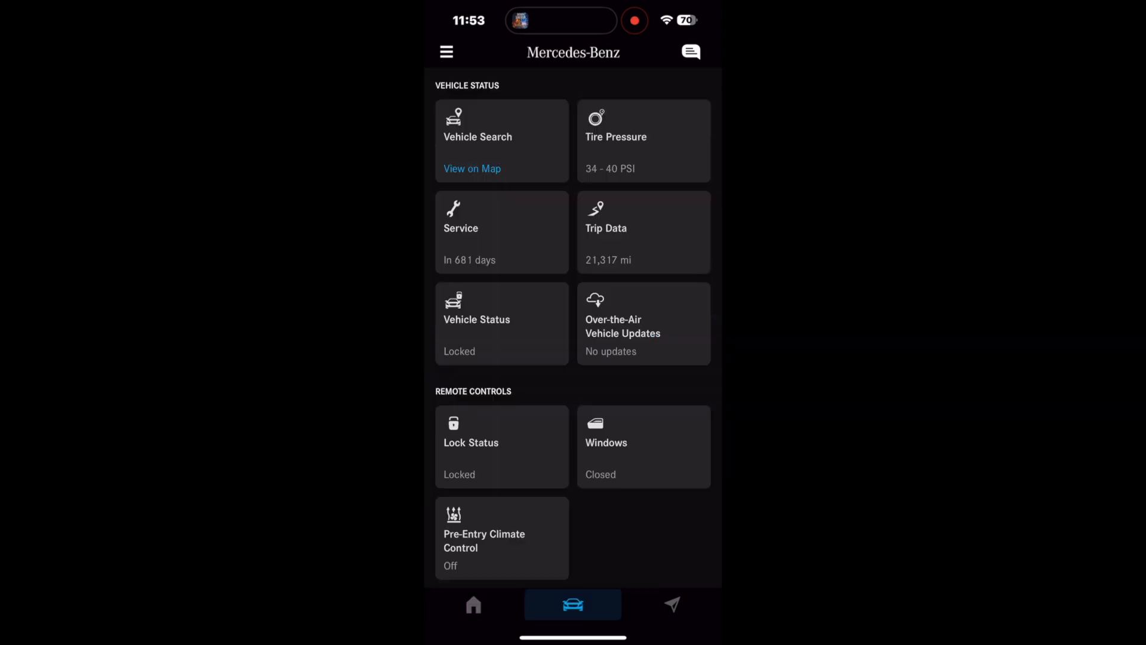
pyautogui.scroll(-3)
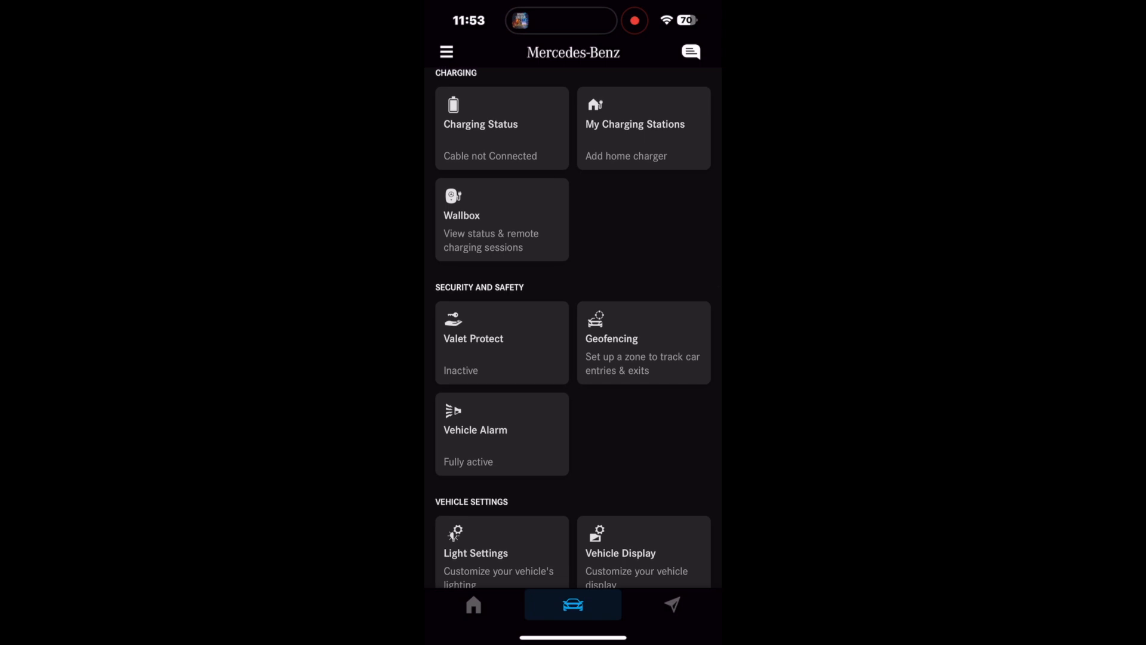
# - Open Charging Status and check the max charge level picker, keeping it at 80%
pyautogui.click(501, 128)
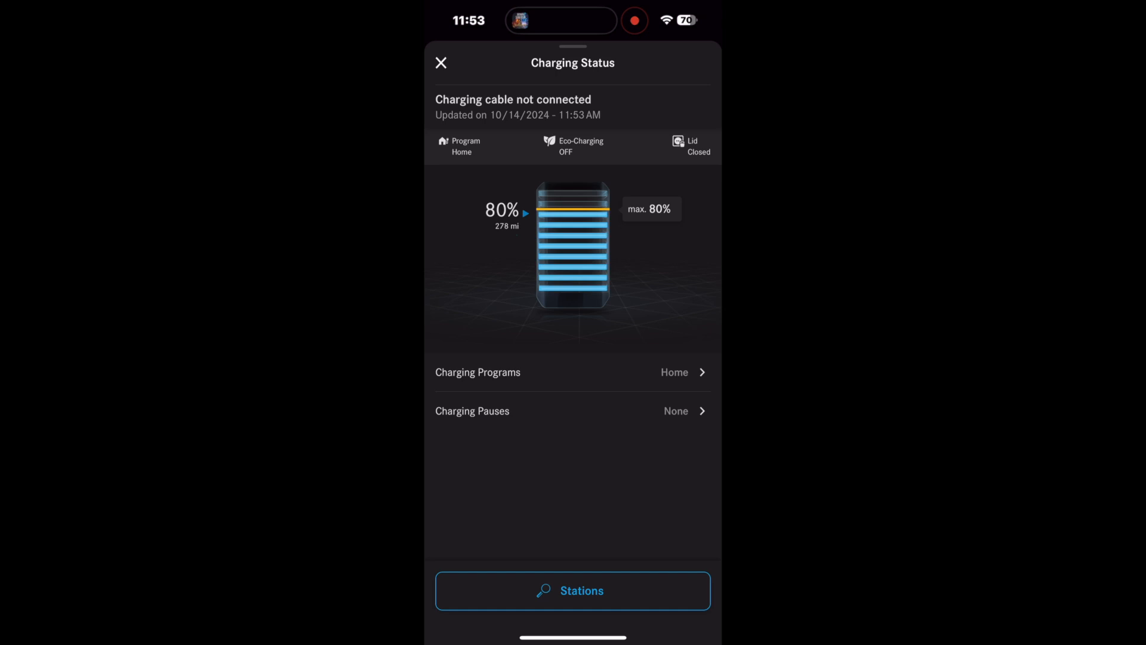
pyautogui.click(650, 209)
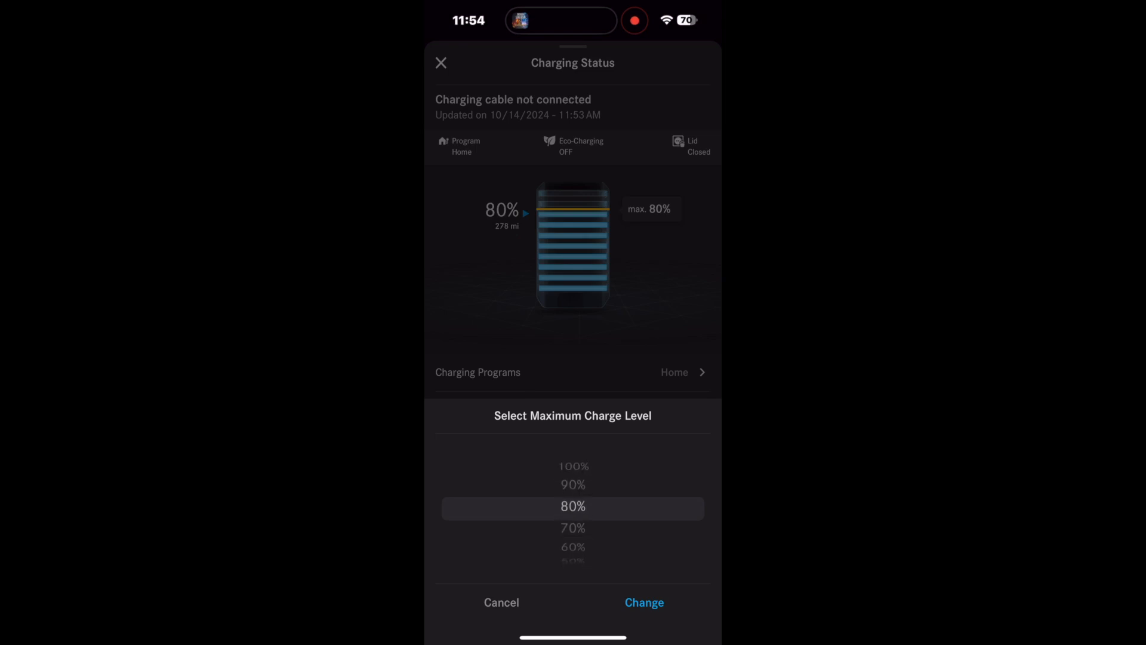
pyautogui.click(644, 602)
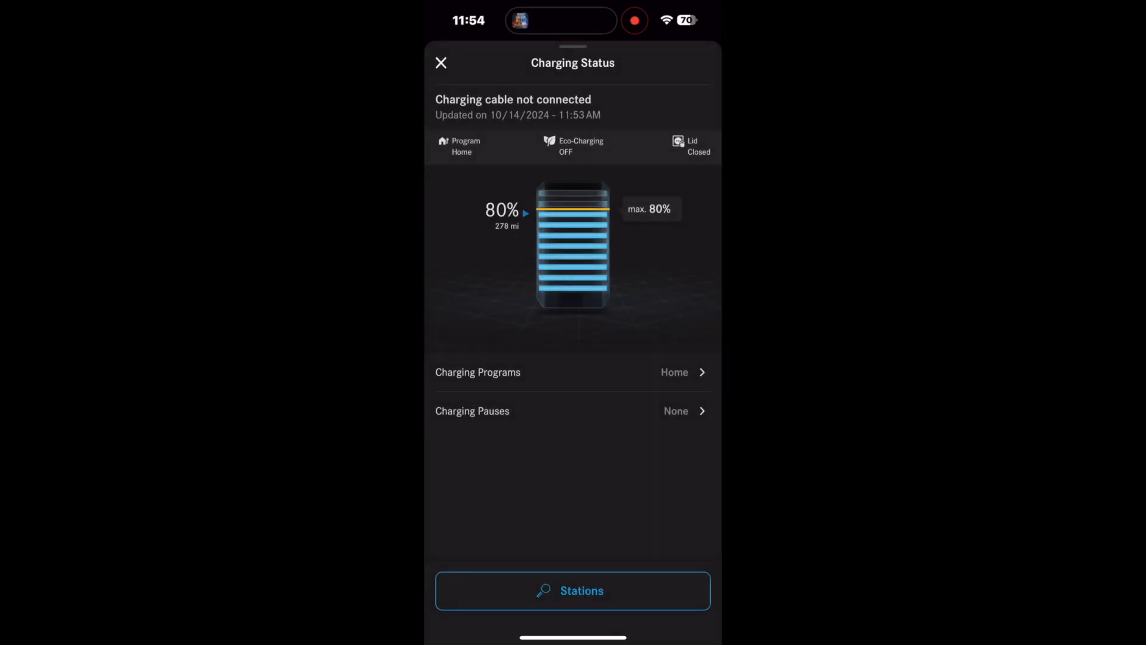
pyautogui.click(478, 371)
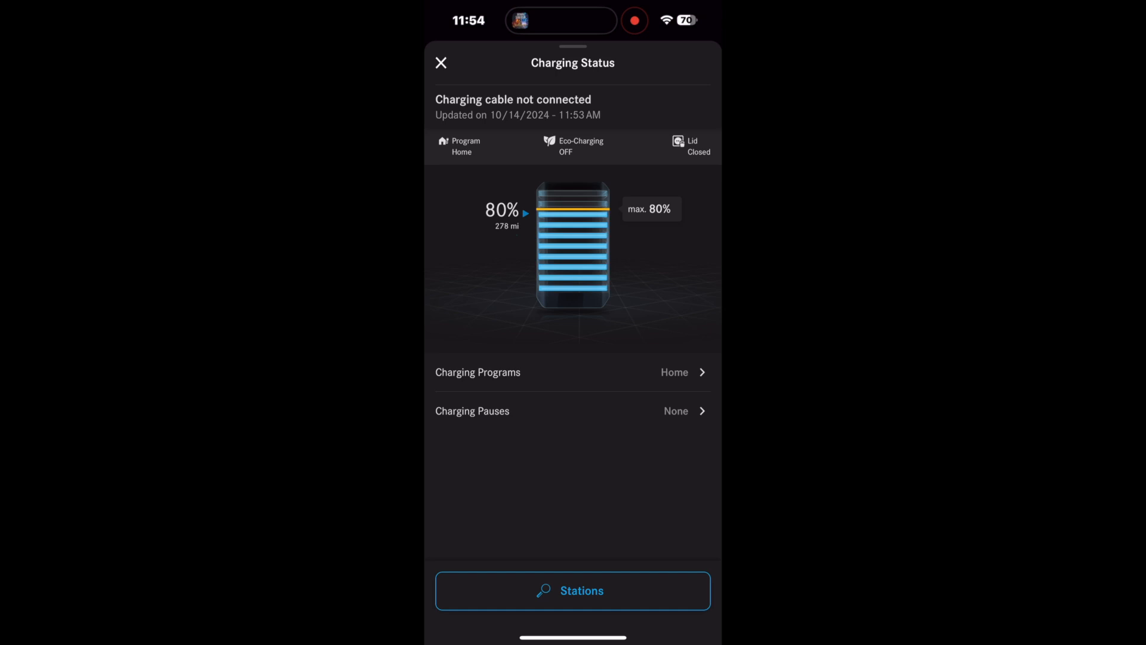
# - Open My charging stations to see the Electrify America station, then close the map
pyautogui.click(441, 63)
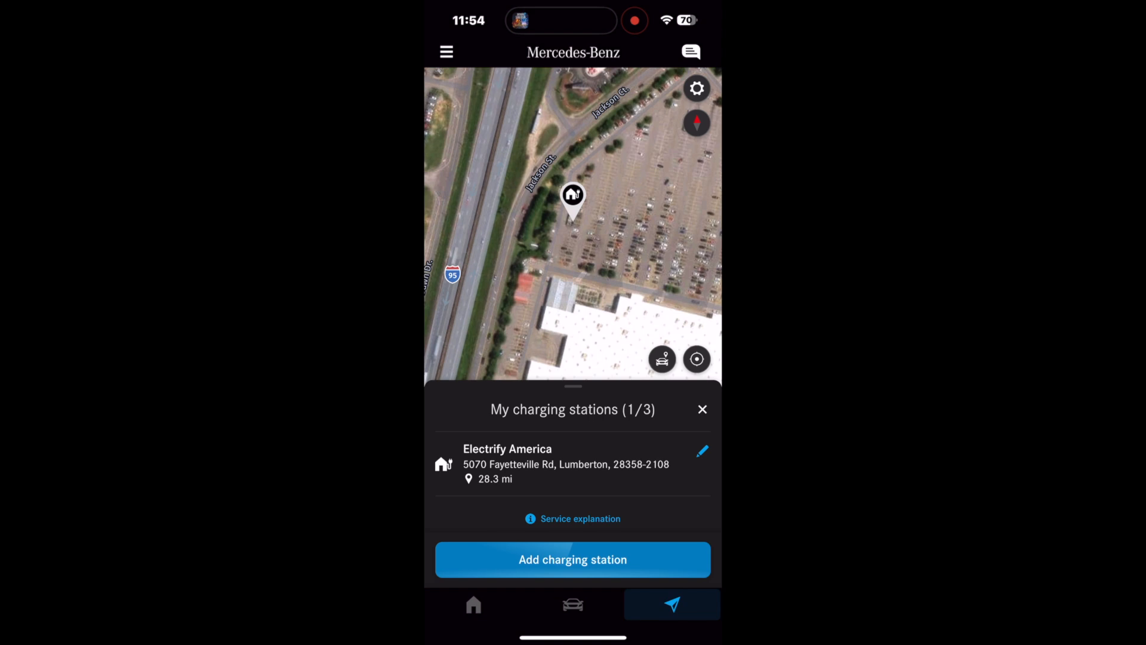
pyautogui.click(701, 450)
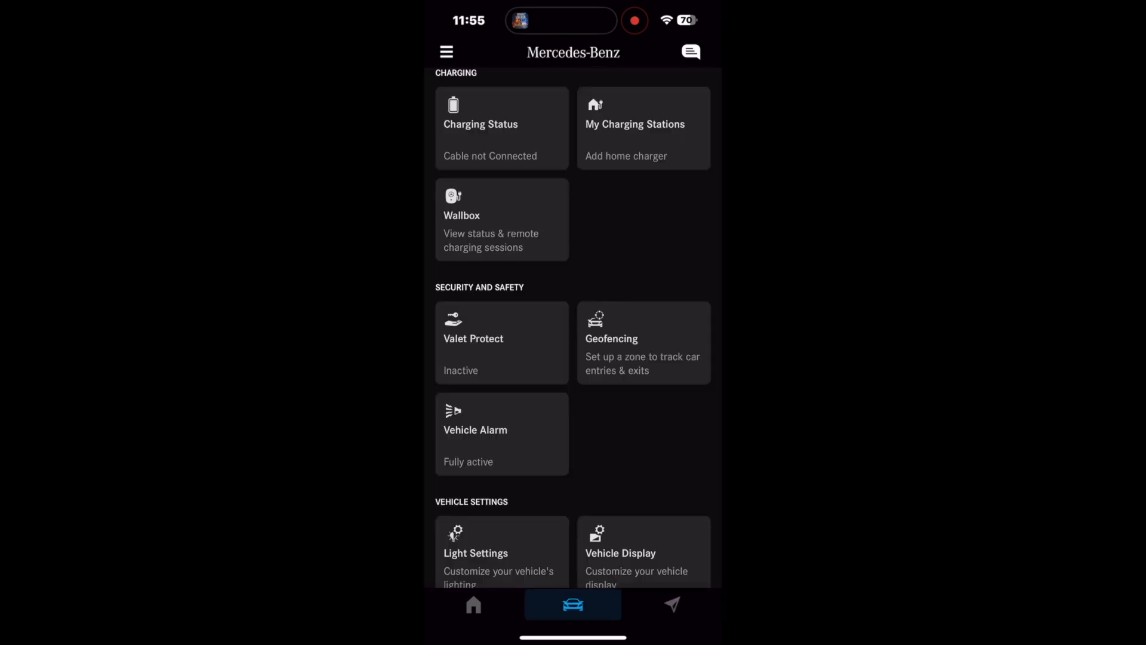
pyautogui.click(501, 219)
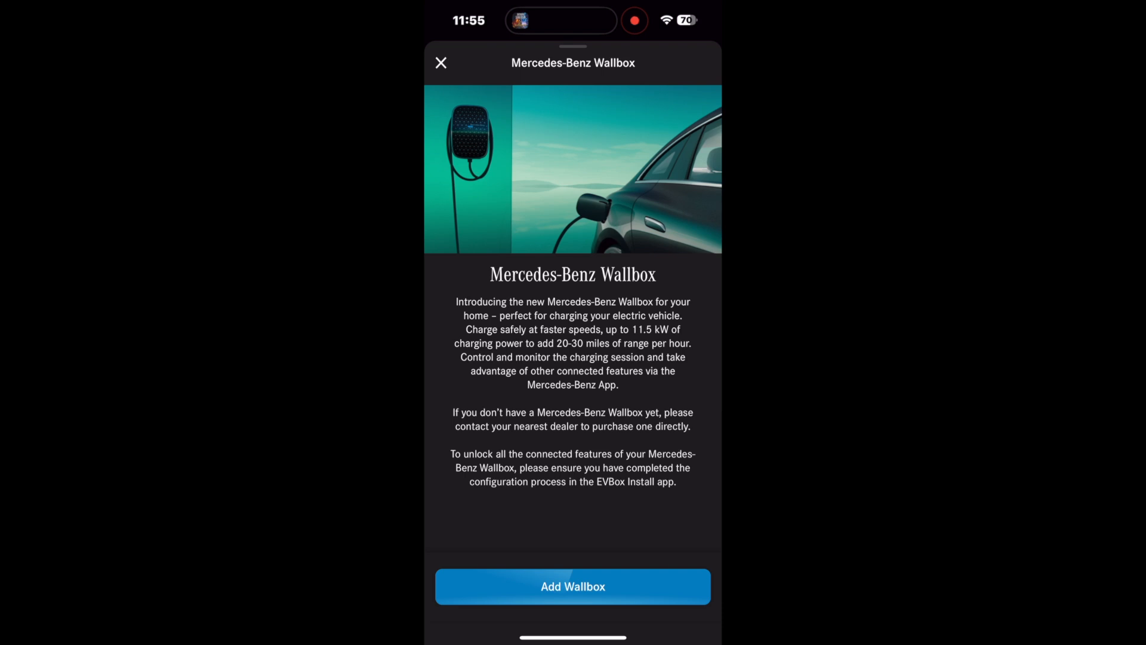
pyautogui.click(440, 62)
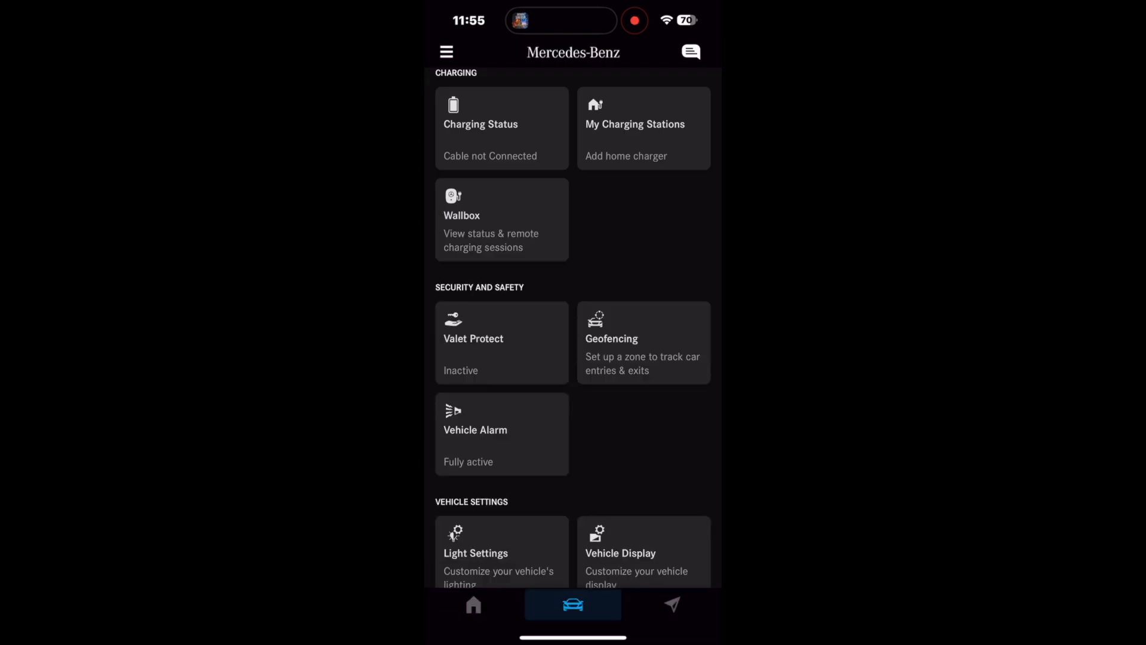